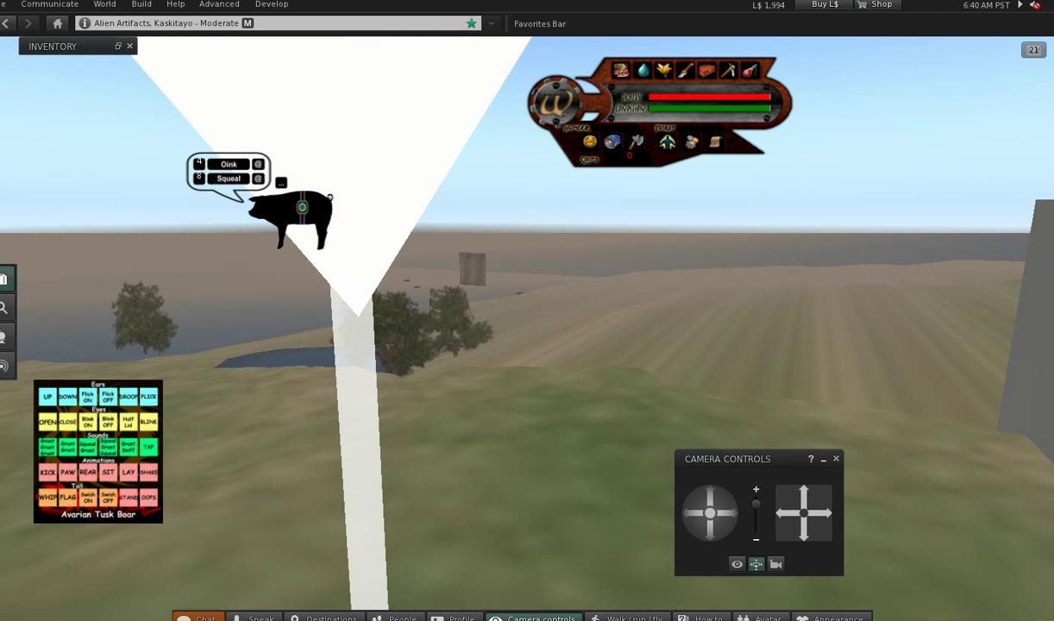
Move the camera close to the star's diamond face, then pull back to show its beam above the hillside.
left_click(802, 493)
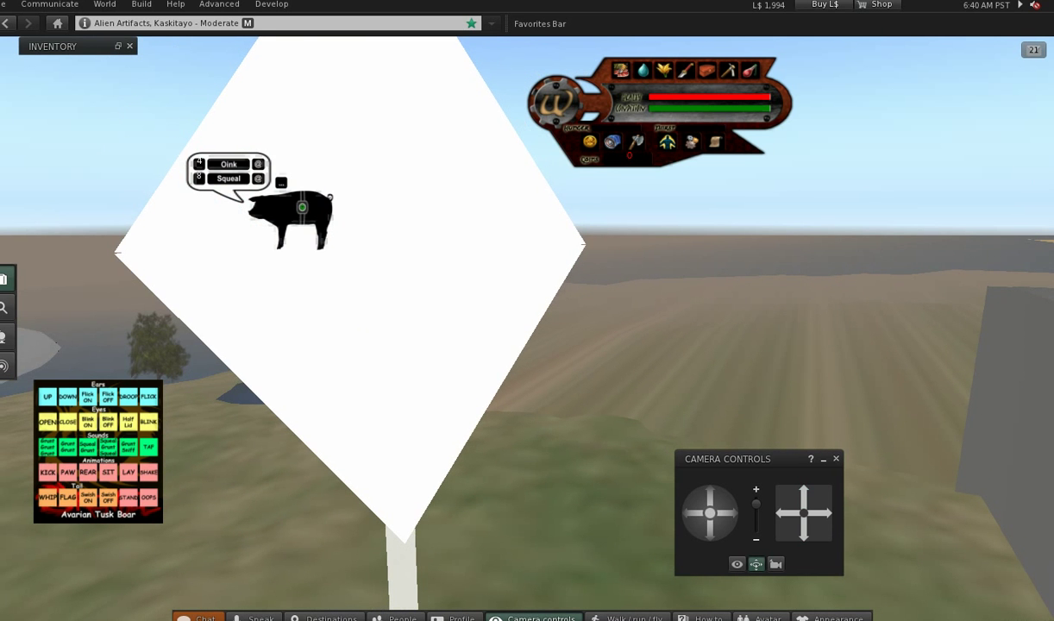
left_click(802, 532)
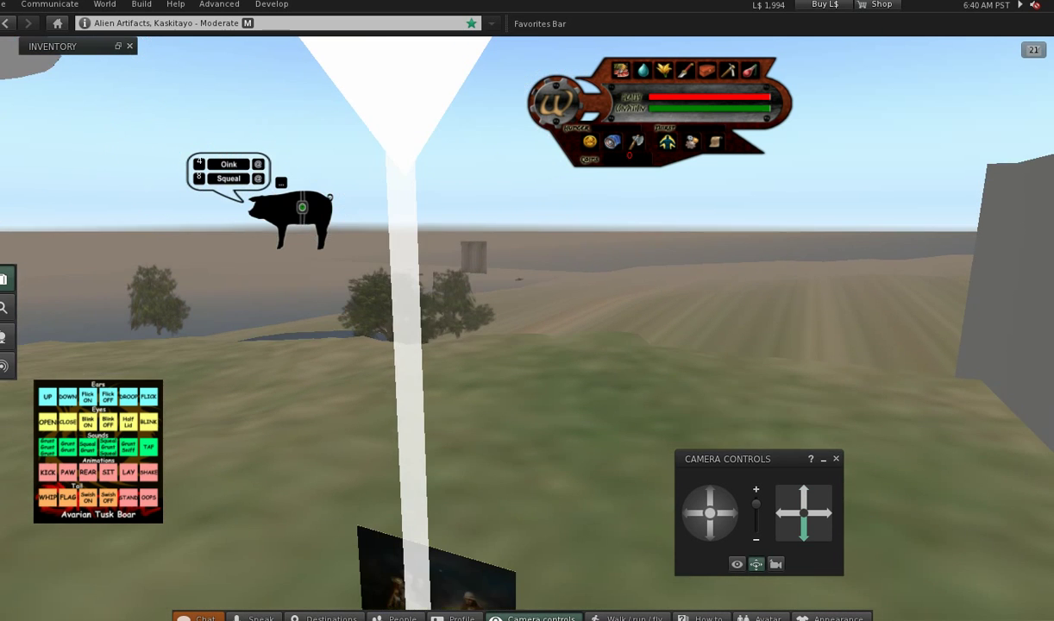